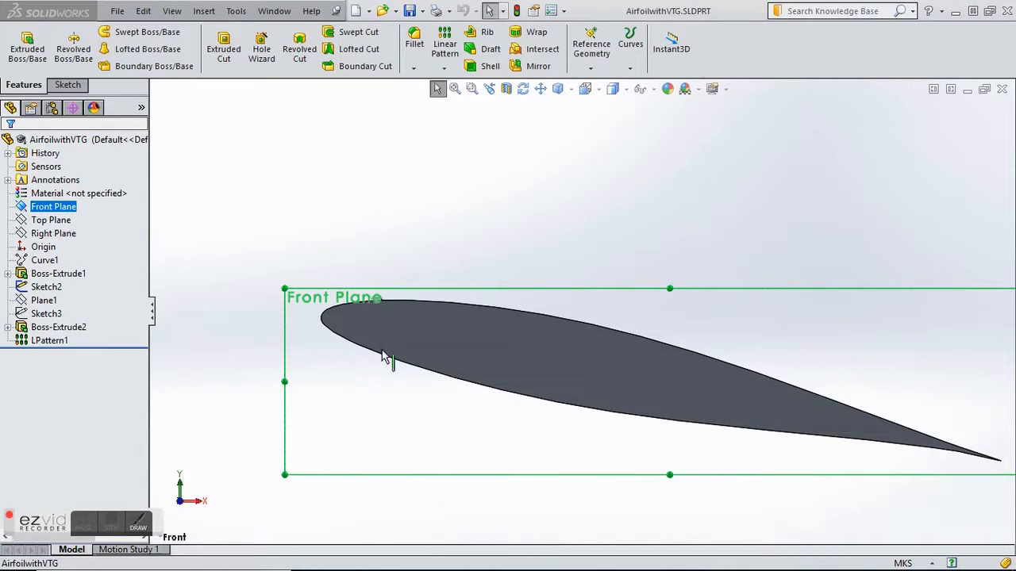
Step: Review air density, cell zone conditions and boundary zones, checking the pressure-far-field outlet
click(484, 356)
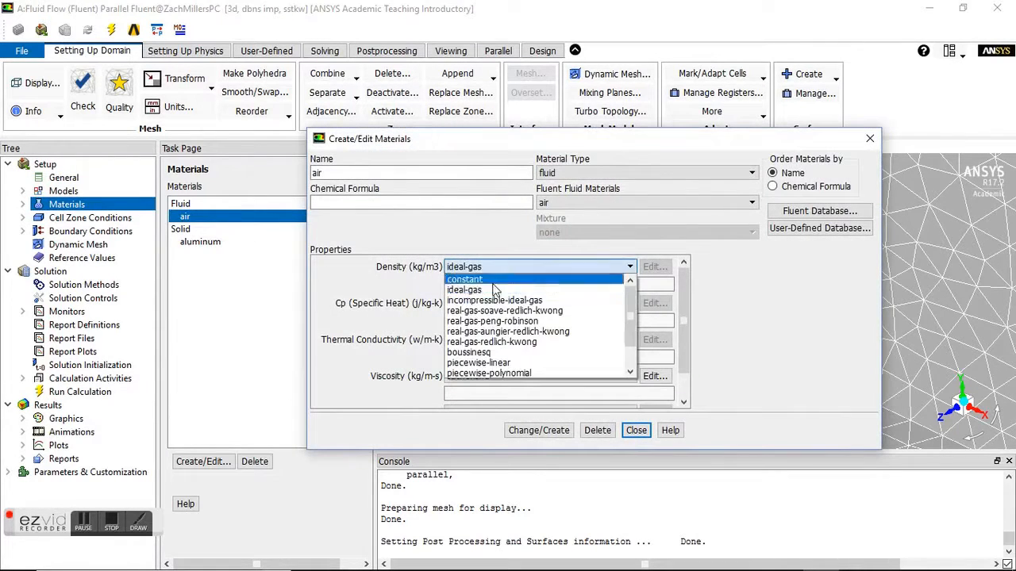
click(464, 290)
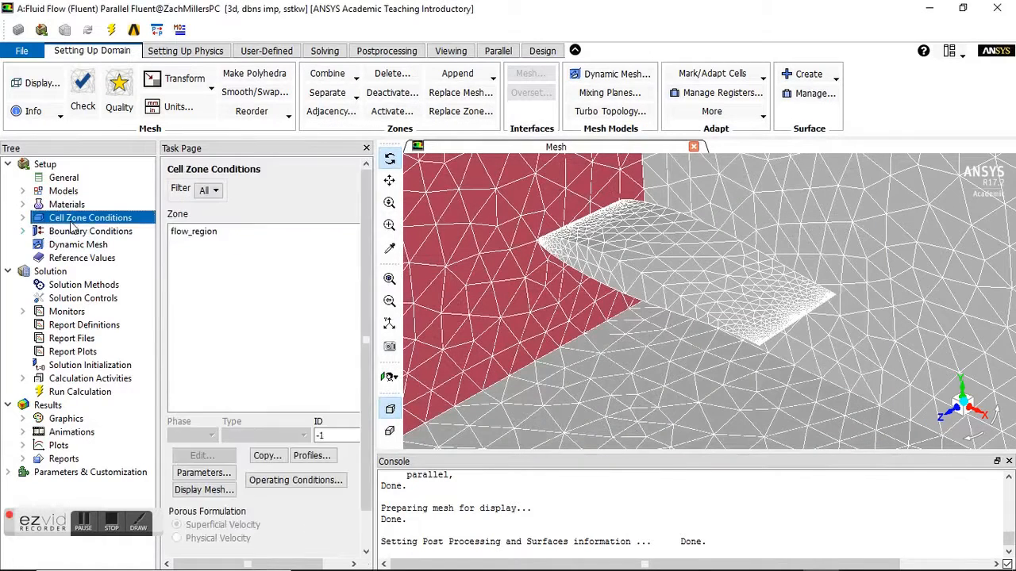
click(90, 231)
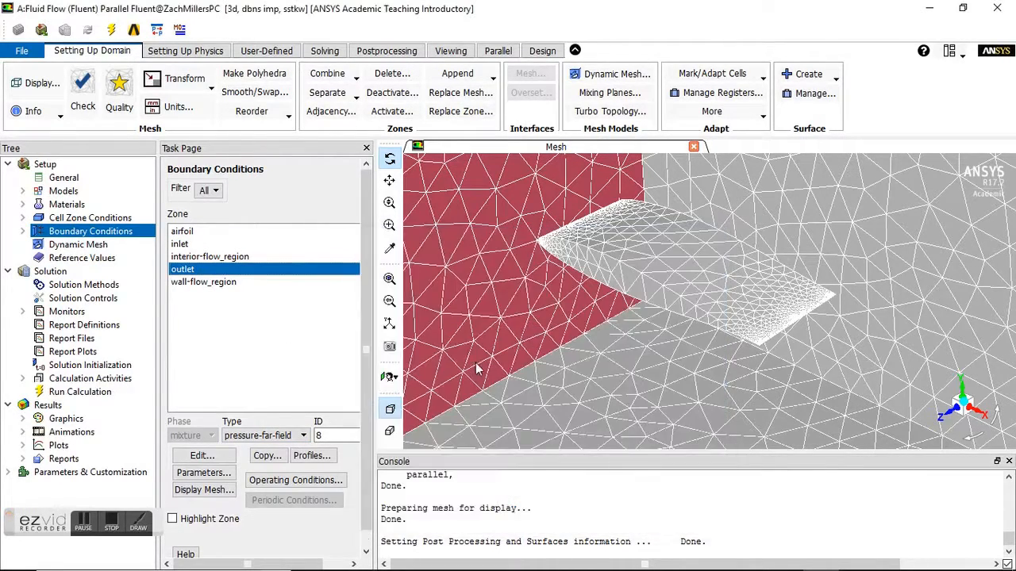
Step: Compute reference values from the outlet, confirm the drag monitor, and view 300-iteration run settings
click(82, 257)
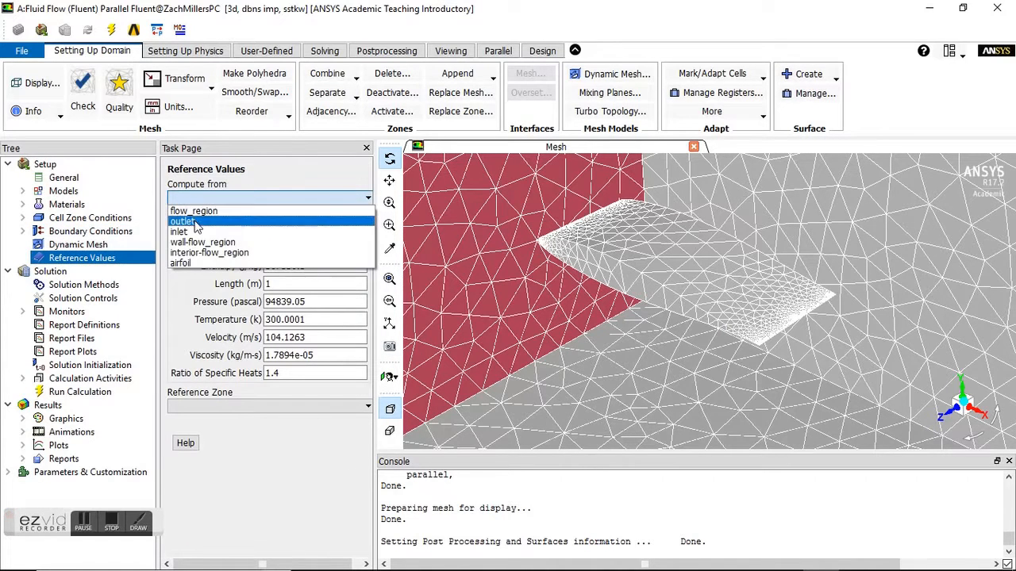
click(84, 284)
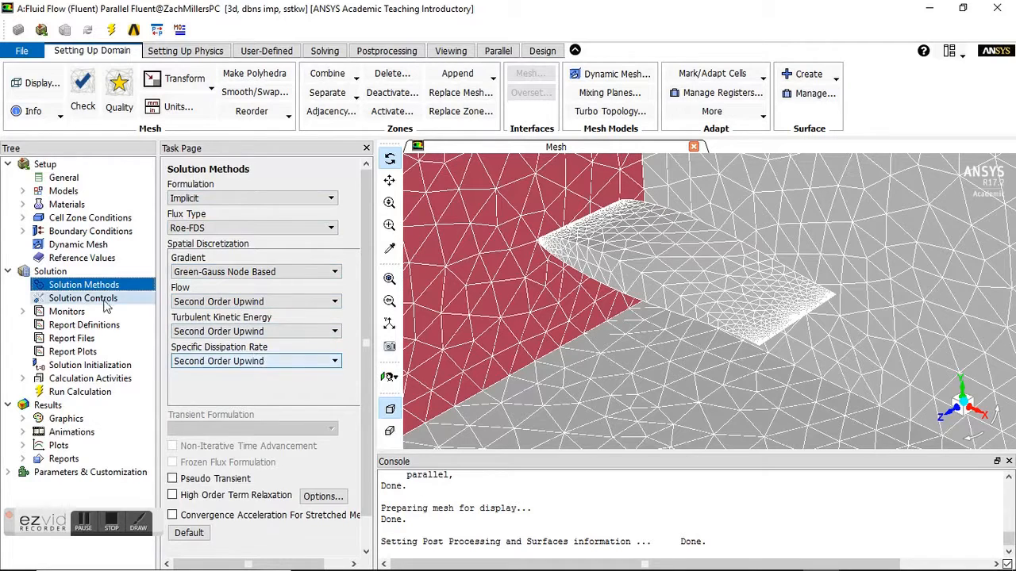
click(67, 311)
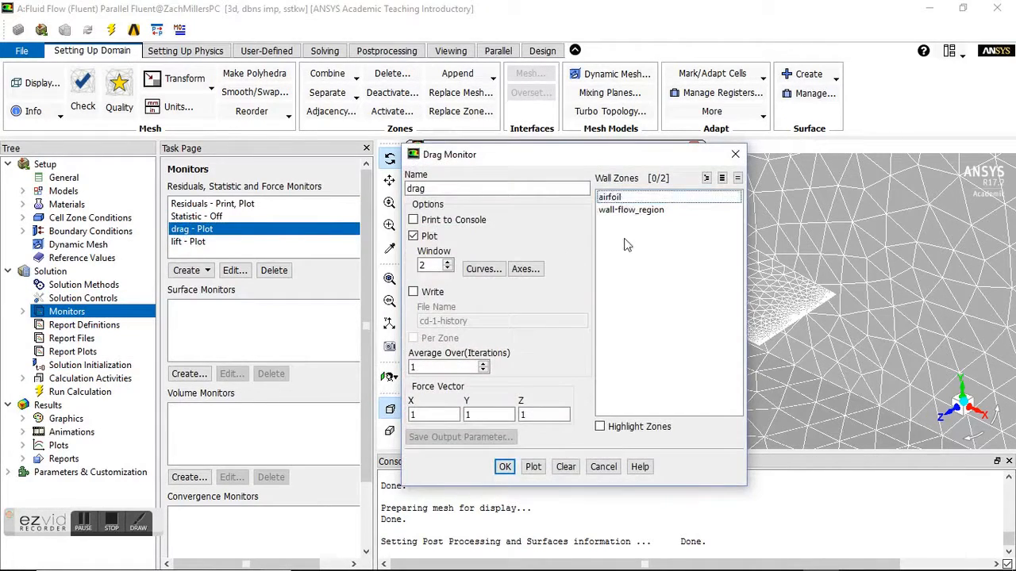
click(504, 467)
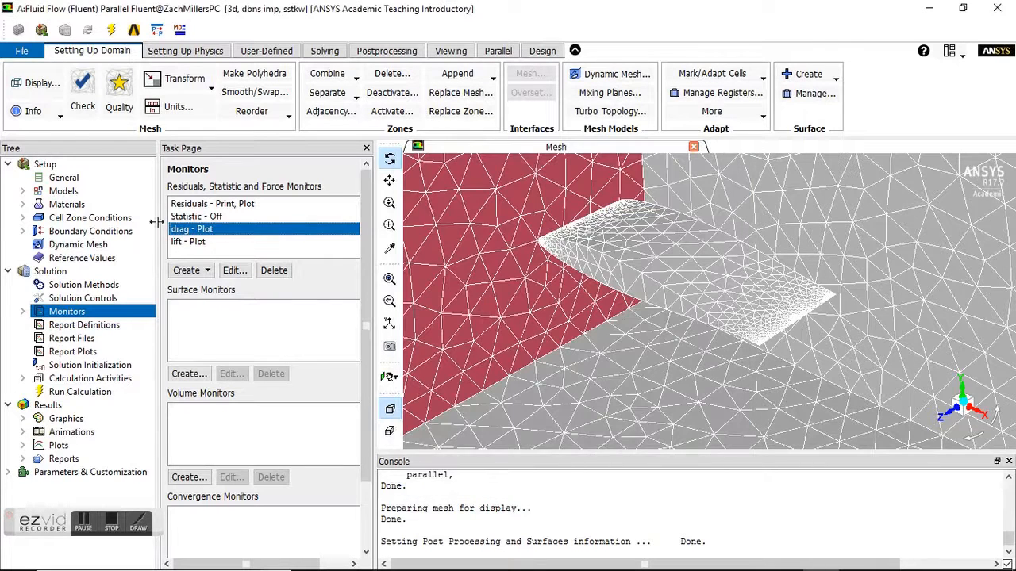
click(80, 392)
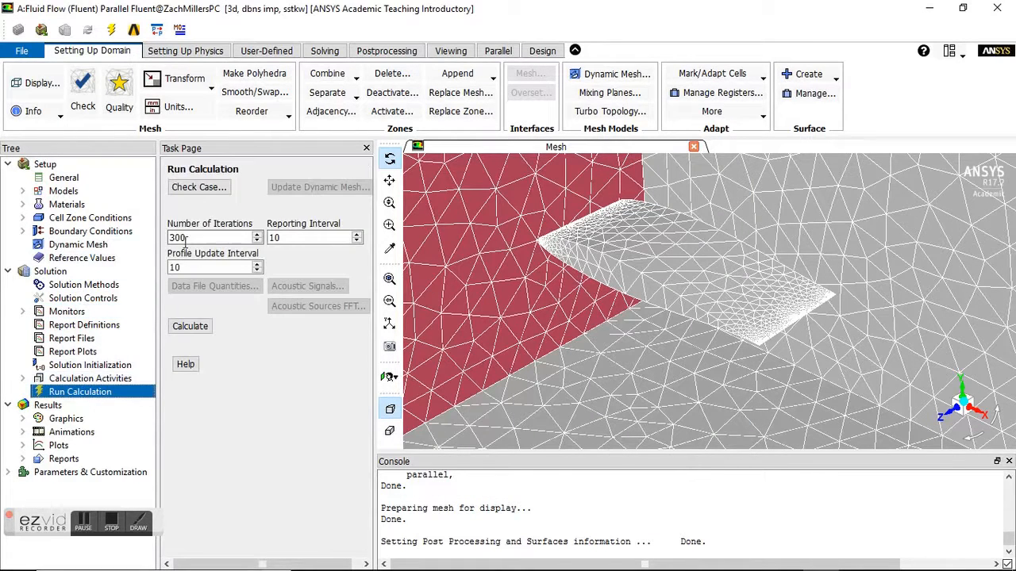